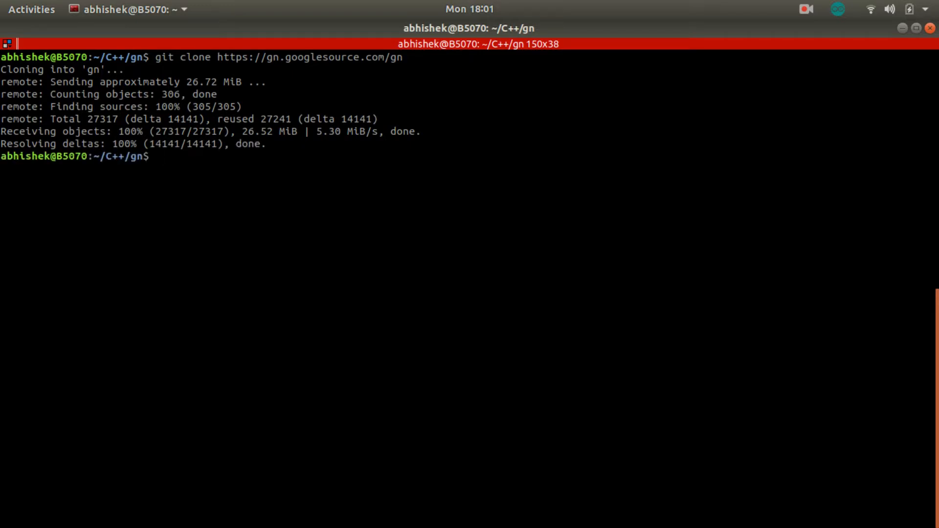
# - Generate GN's build files with python build/gen.py and compile GN with ninja -C out
pyautogui.write('python')
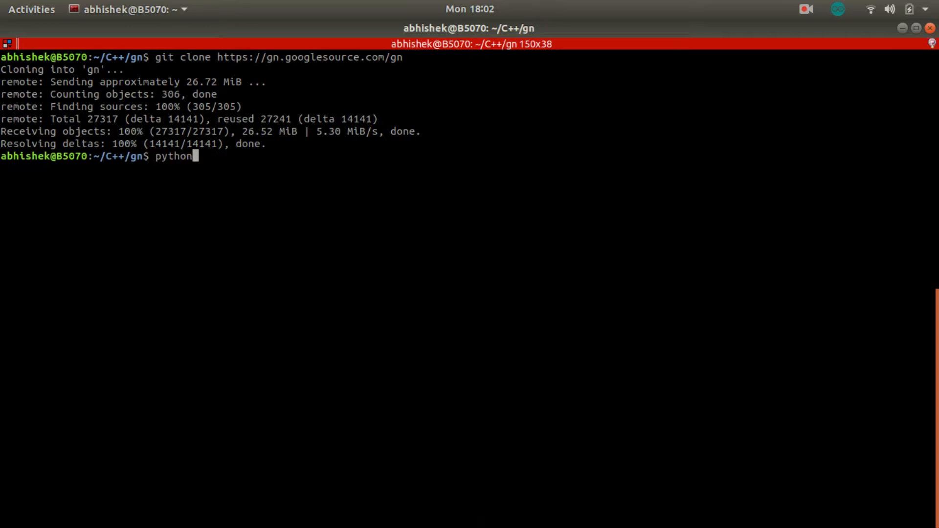
pyautogui.write('out/')
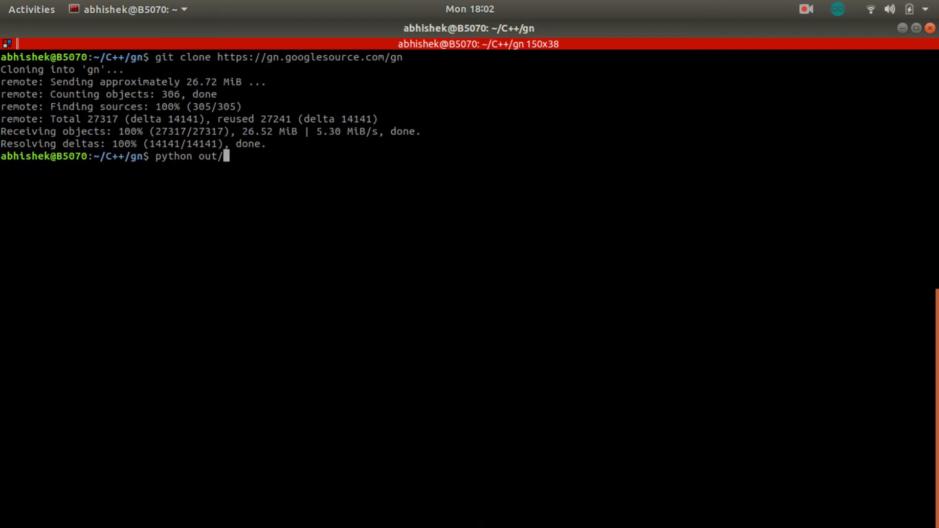
pyautogui.press('BackSpace')
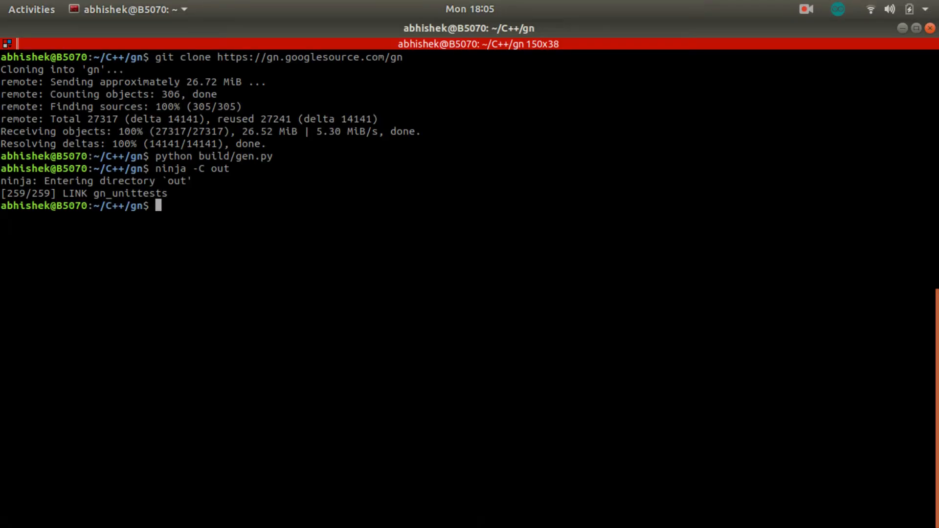
# - In out/, run ./gn_unittests to confirm all tests pass, then view ./gn --help
pyautogui.write('cd out/')
pyautogui.write('ls')
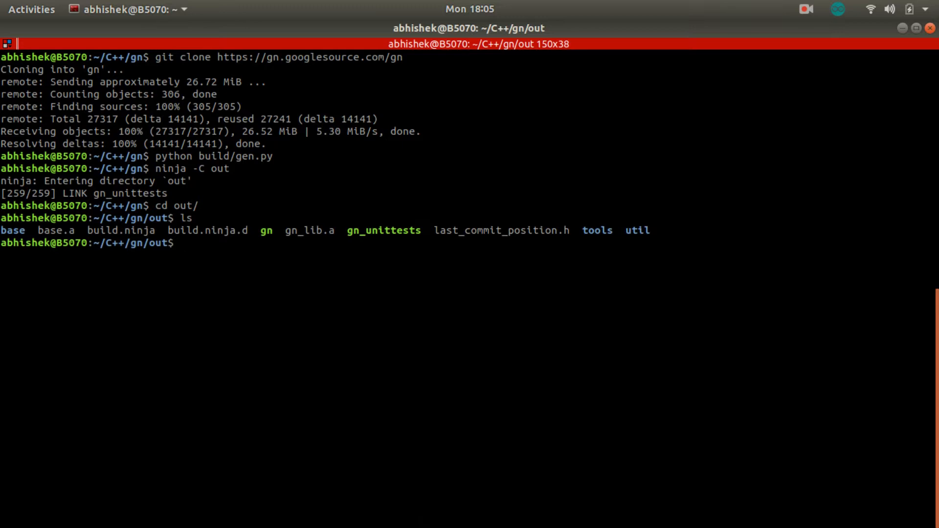
pyautogui.write('./gn_unittests')
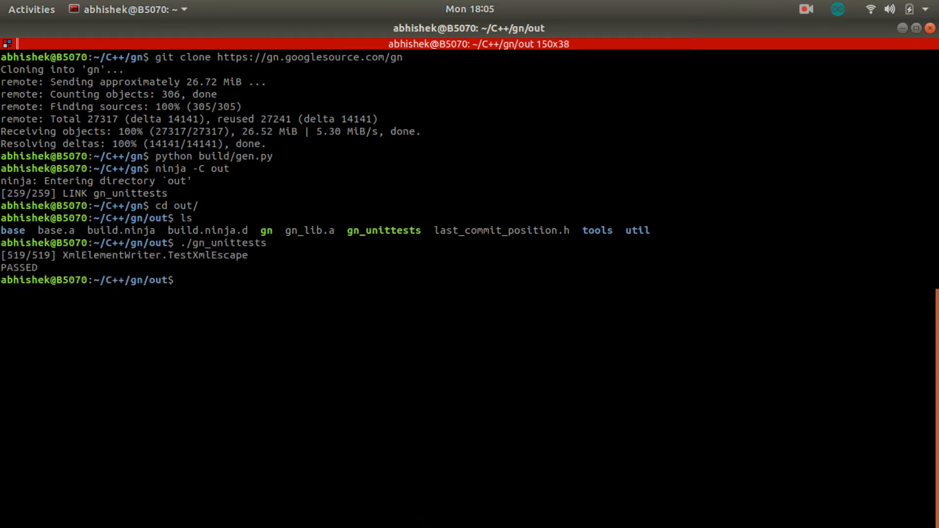
pyautogui.write('./g')
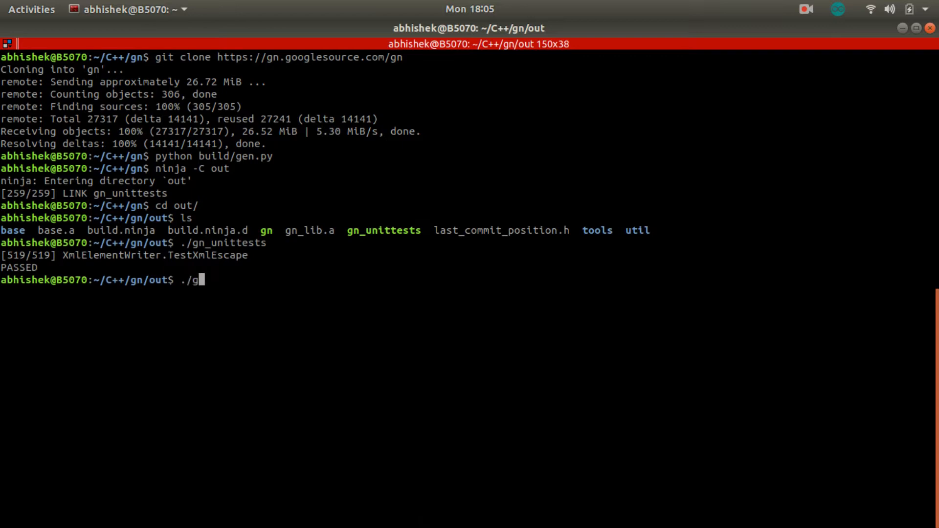
pyautogui.write('n --help')
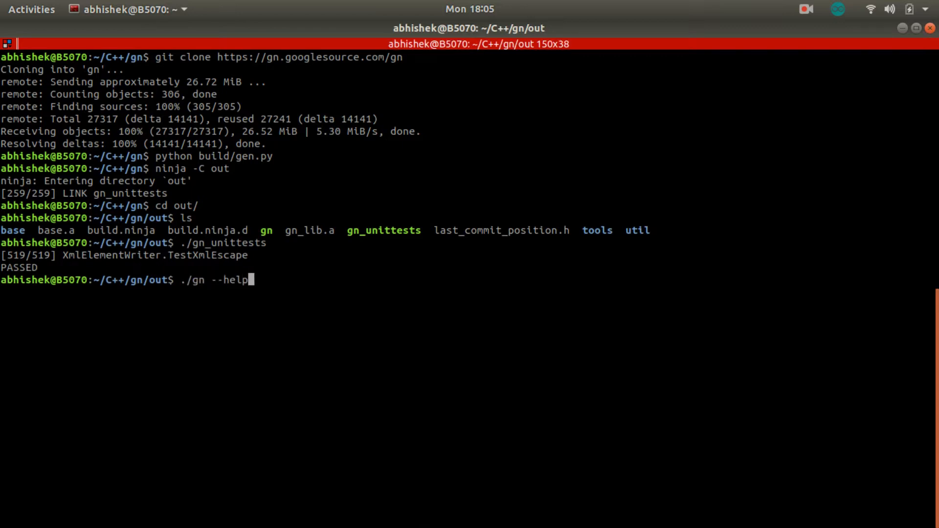
pyautogui.press('Return')
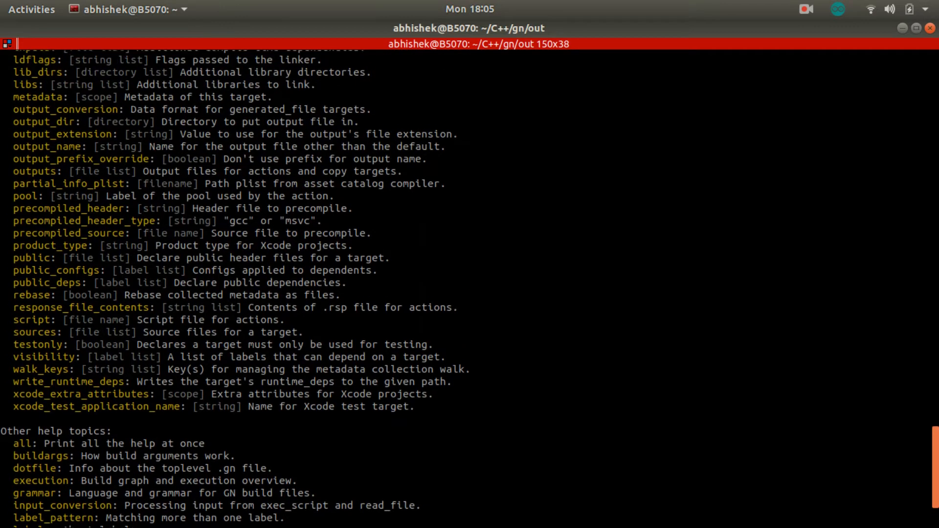
pyautogui.scroll(-3)
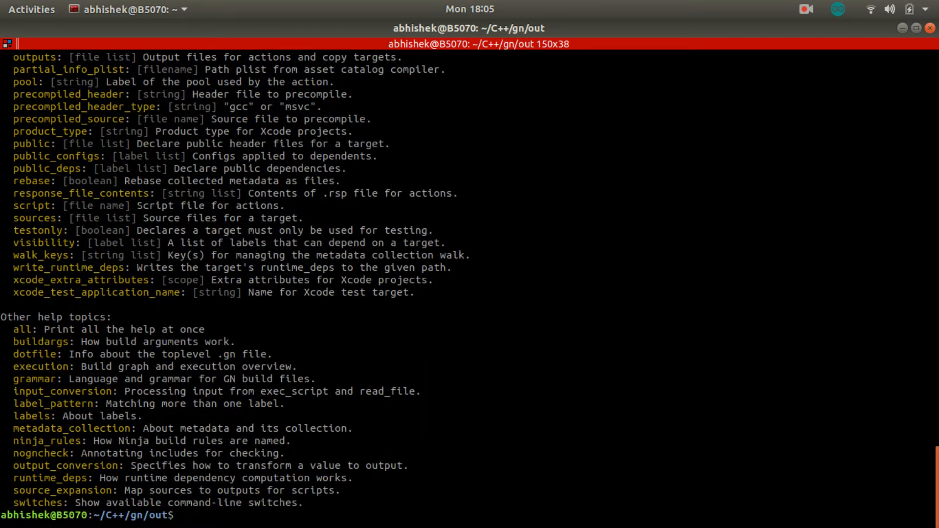
pyautogui.write('./gn --help')
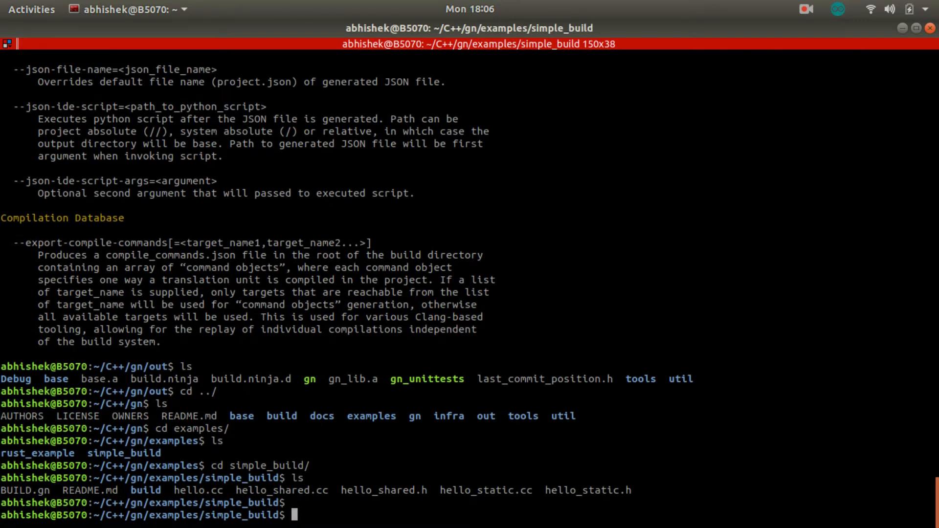
# - From examples/simple_build, run ../../out/gn gen out/default to generate its build files
pyautogui.write('../')
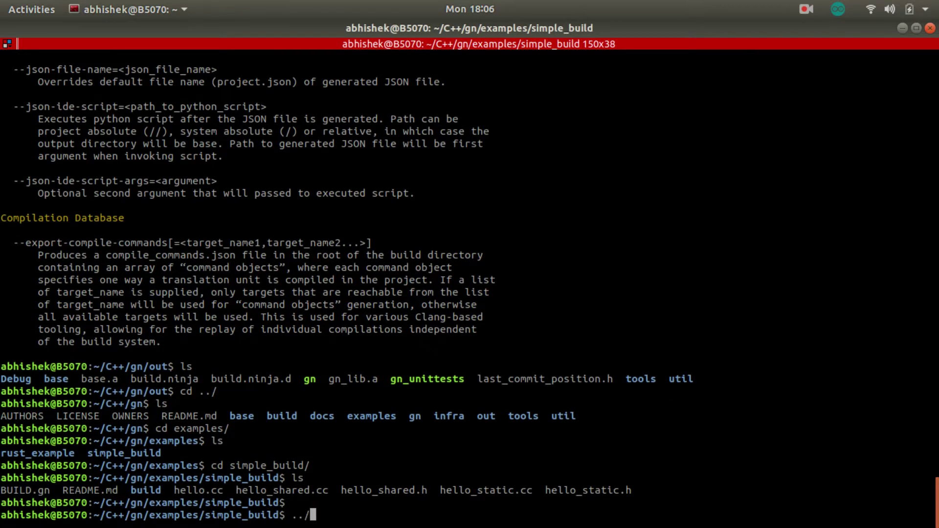
pyautogui.write('../gn/')
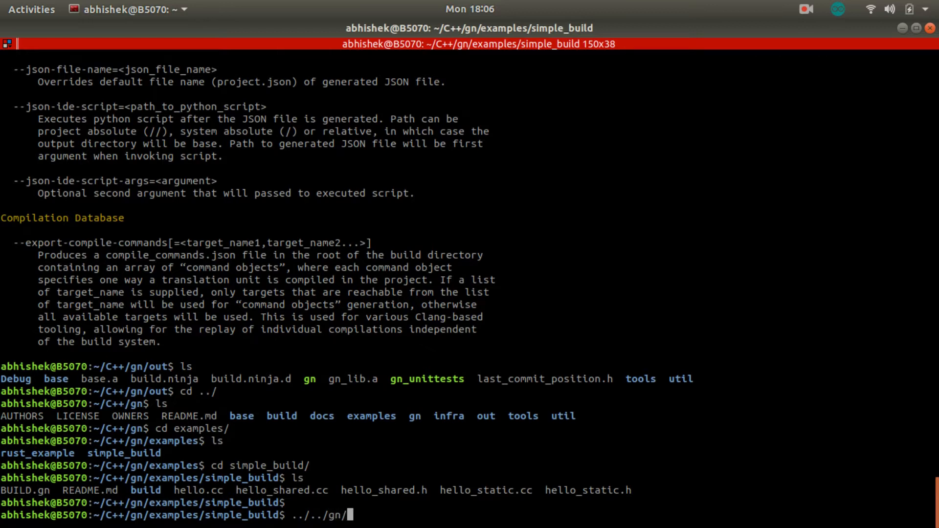
pyautogui.press('BackSpace')
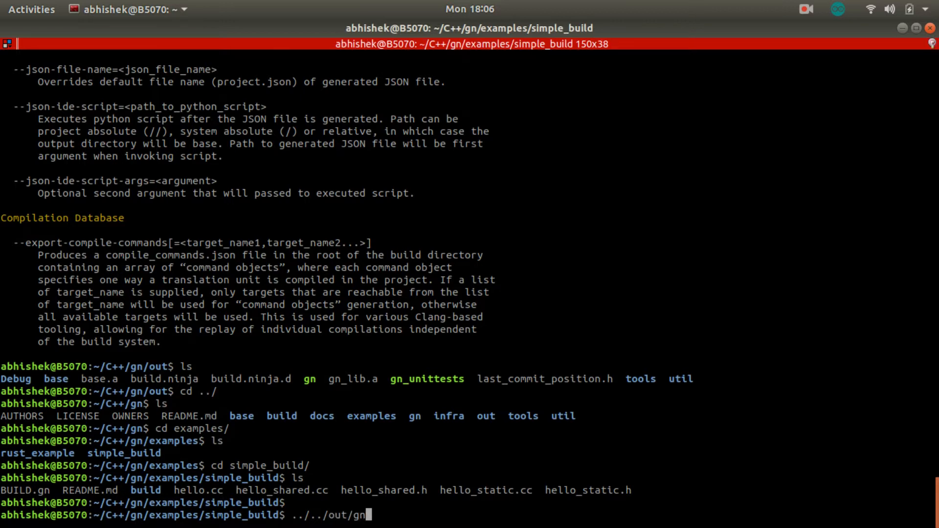
pyautogui.write('gen')
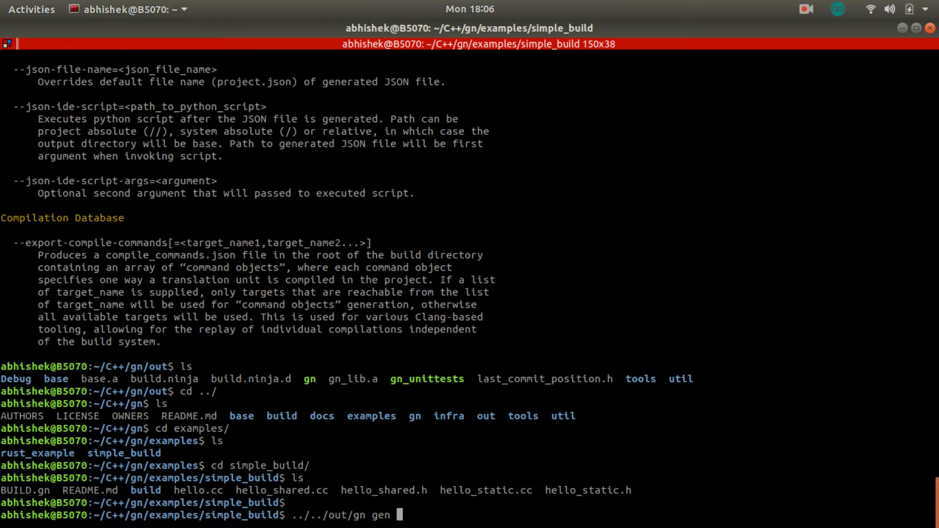
pyautogui.write('ou')
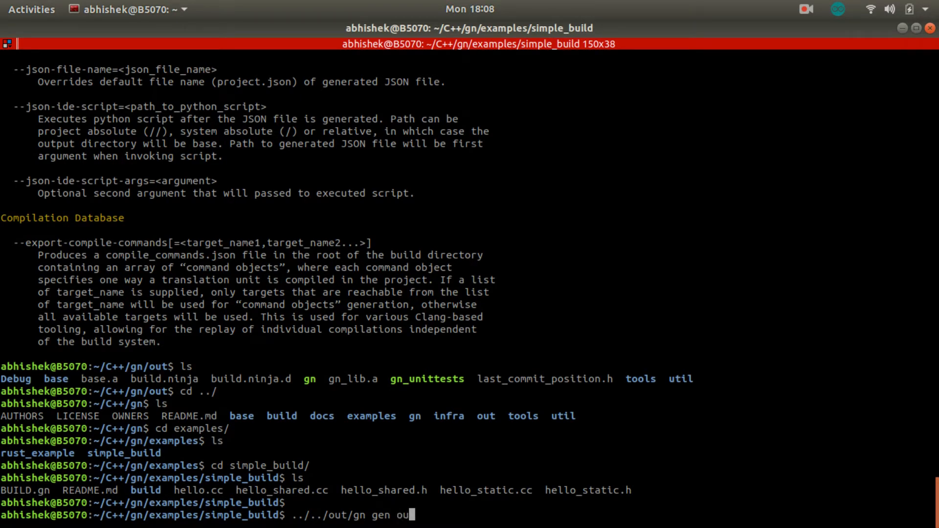
pyautogui.write('t/d')
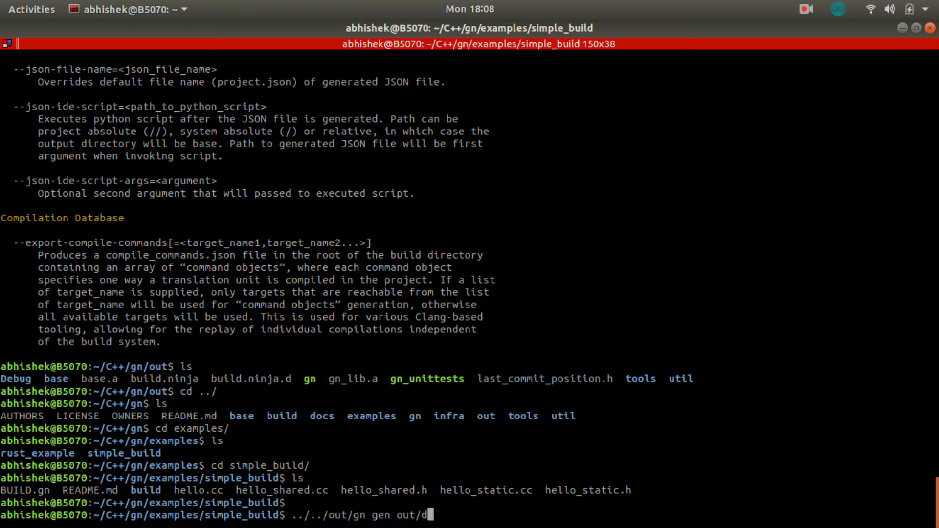
pyautogui.write('efaul')
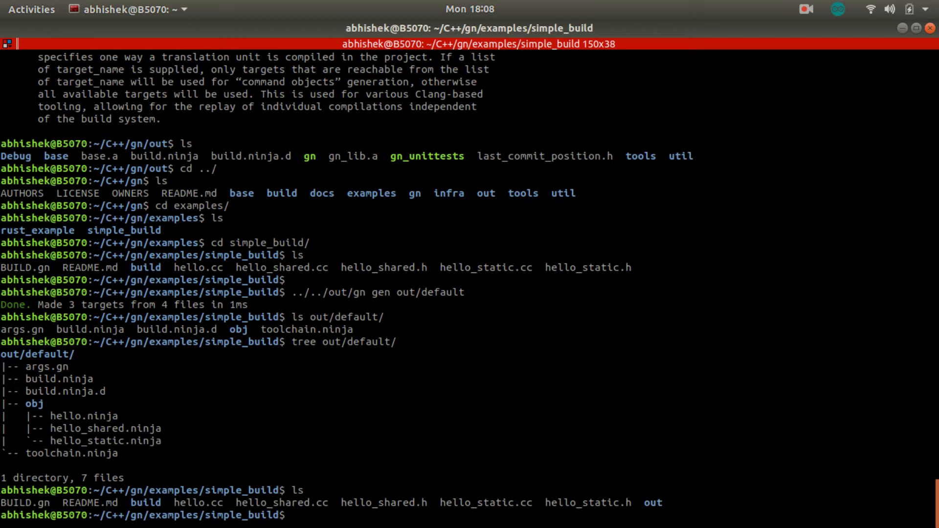
# - List the simple_build tree and the out/default build arguments (host_cpu x64, host_os linux)
pyautogui.write('tree')
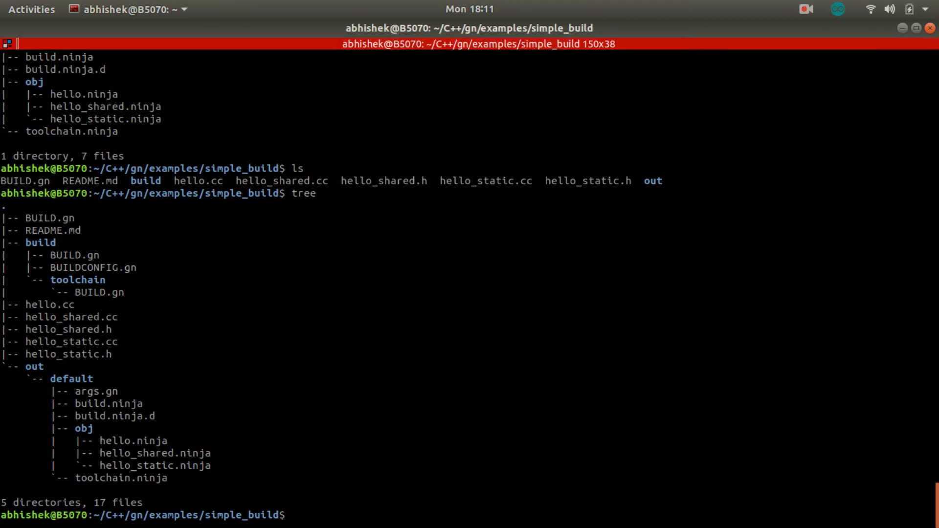
pyautogui.write('tree out/default/')
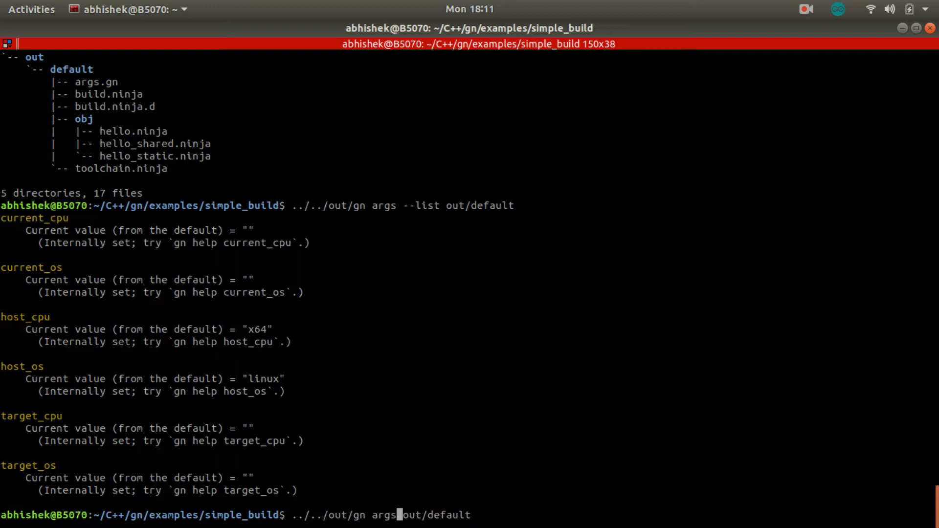
# - Edit args.gn via gn args out/default, save it unchanged with :wq!, regenerating 3 targets
pyautogui.write('wq')
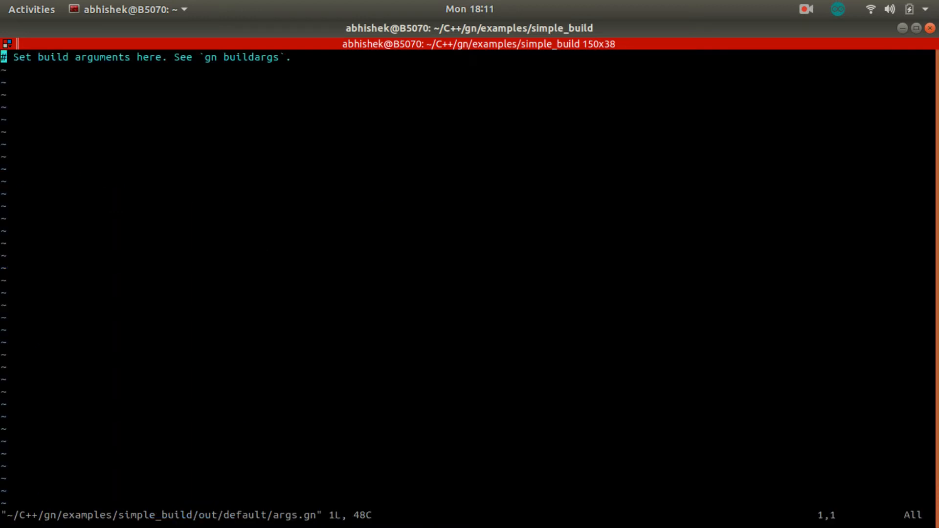
pyautogui.write(':wq!')
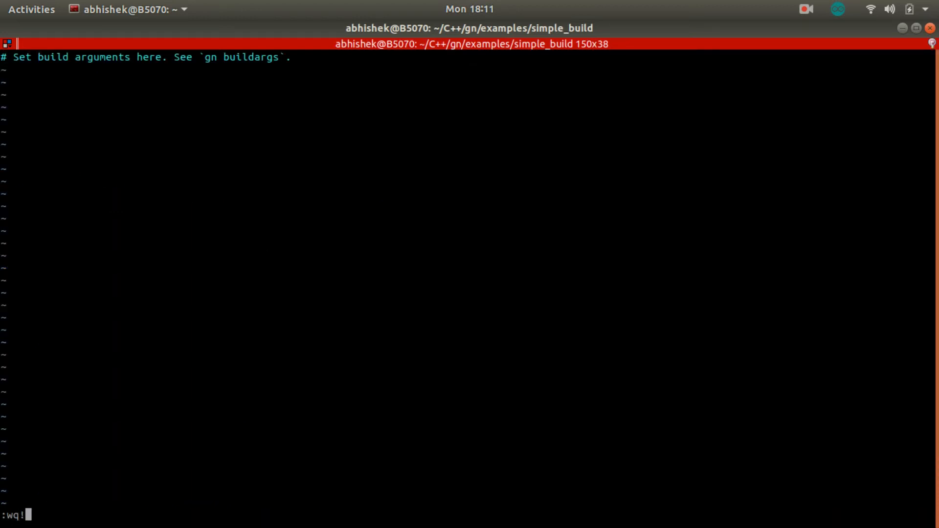
pyautogui.press('Return')
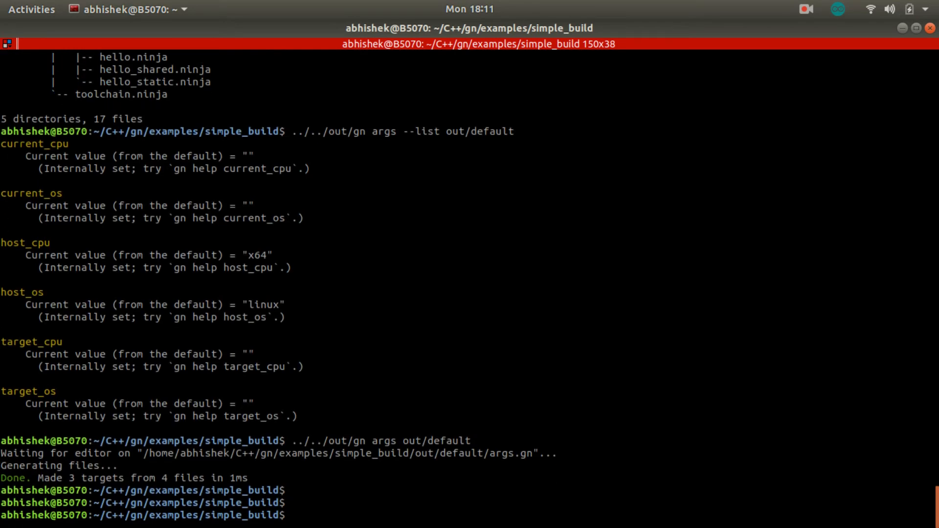
pyautogui.write('../../out/gn args out/default')
pyautogui.write('ninja -C out/default')
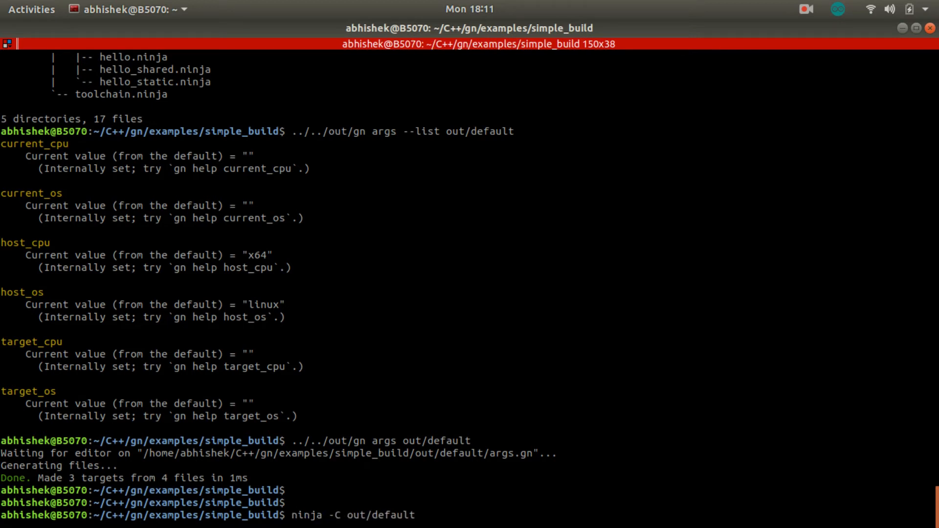
# - Compile with ninja -C out/default, then list out/default showing hello and libhello_shared.so
pyautogui.press('Return')
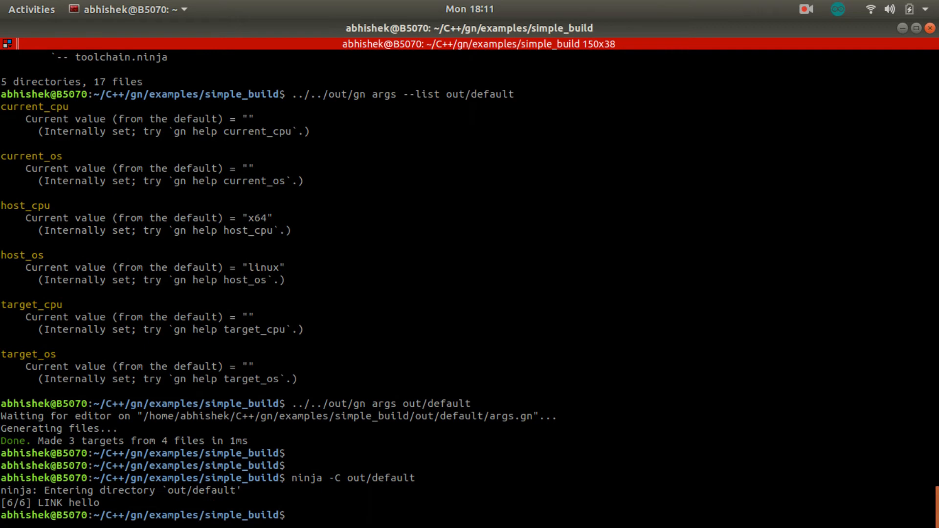
pyautogui.write('tree')
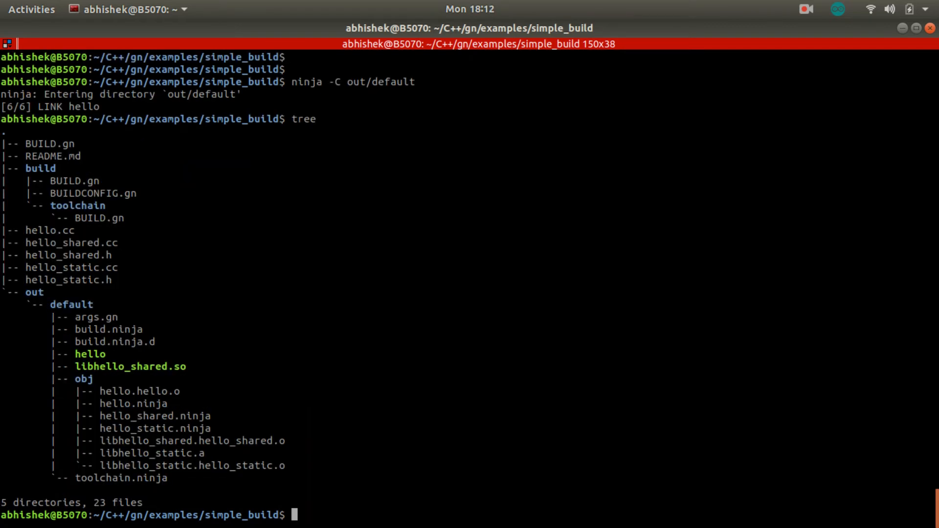
pyautogui.doubleClick(90, 354)
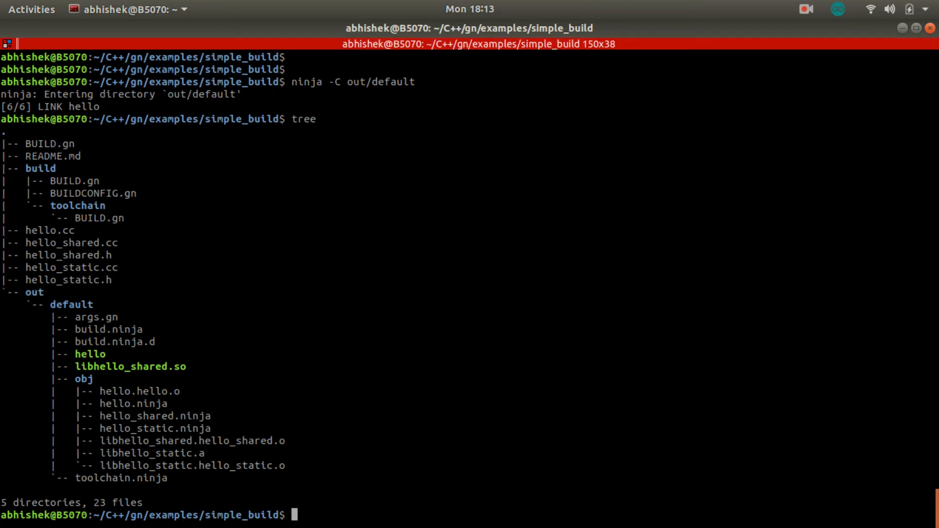
pyautogui.write('cd out/')
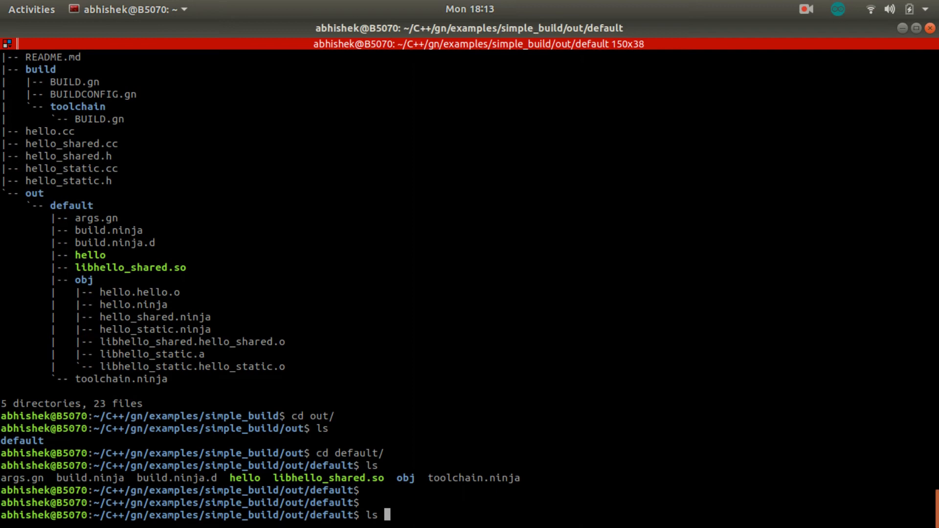
pyautogui.write('ls -l hello')
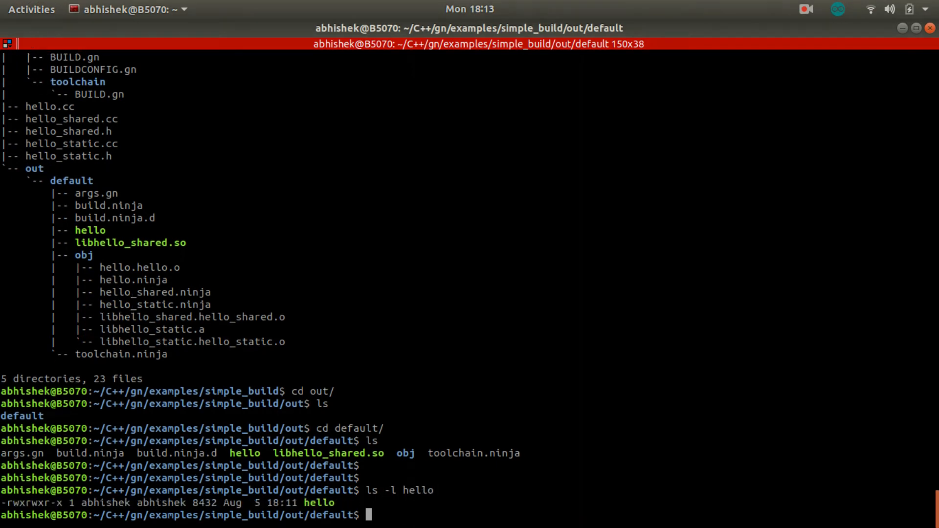